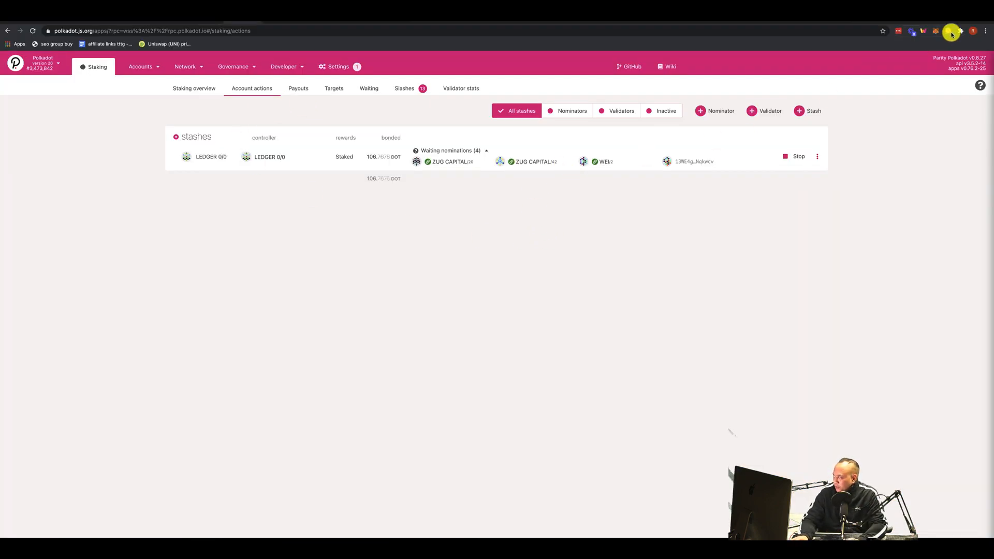
Check the controller account in the extension, then set hardware connections to attach Ledger via WebUSB.
left_click(948, 29)
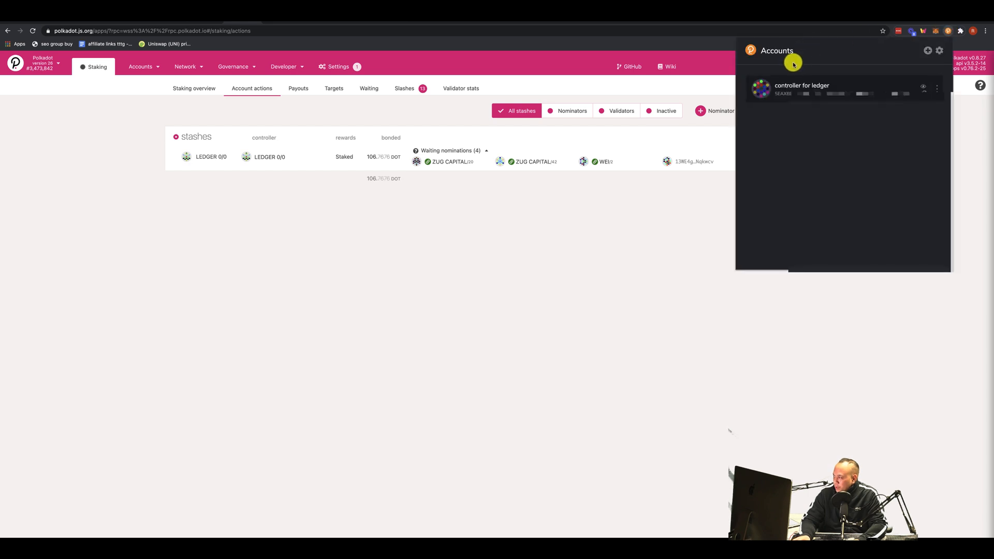
mouse_move(772, 51)
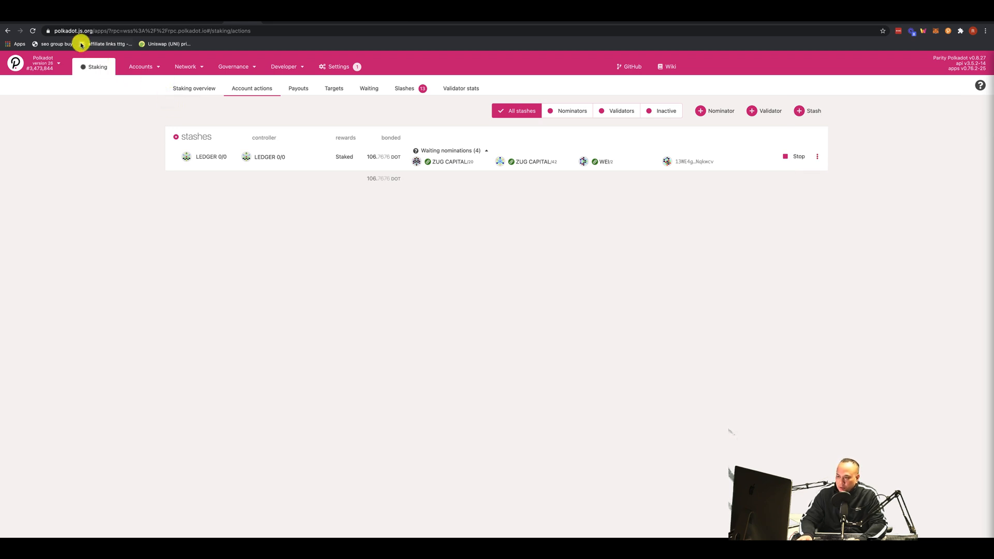
left_click(232, 67)
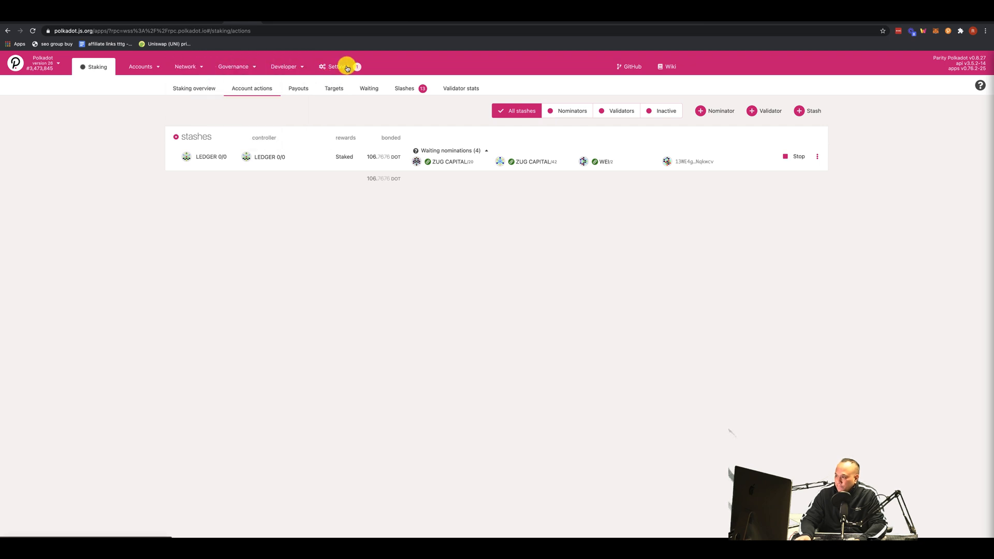
left_click(338, 66)
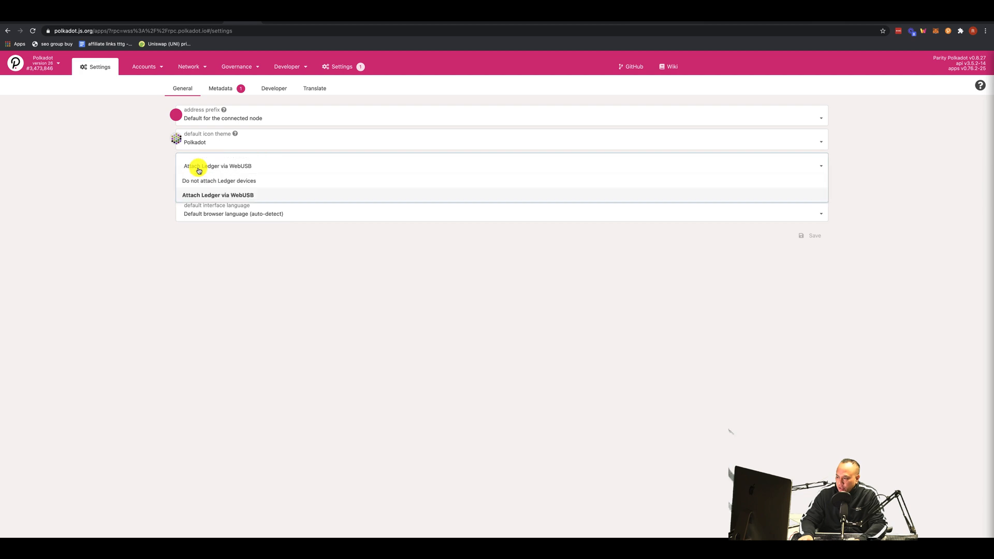
left_click(145, 66)
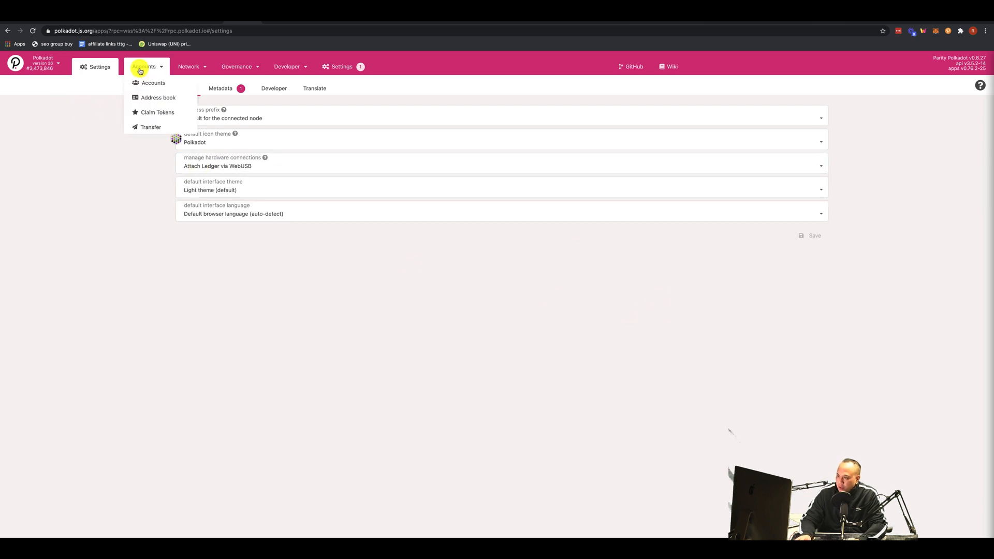
Show the accounts list with the extension controller and LEDGER 0/0 balances.
left_click(154, 83)
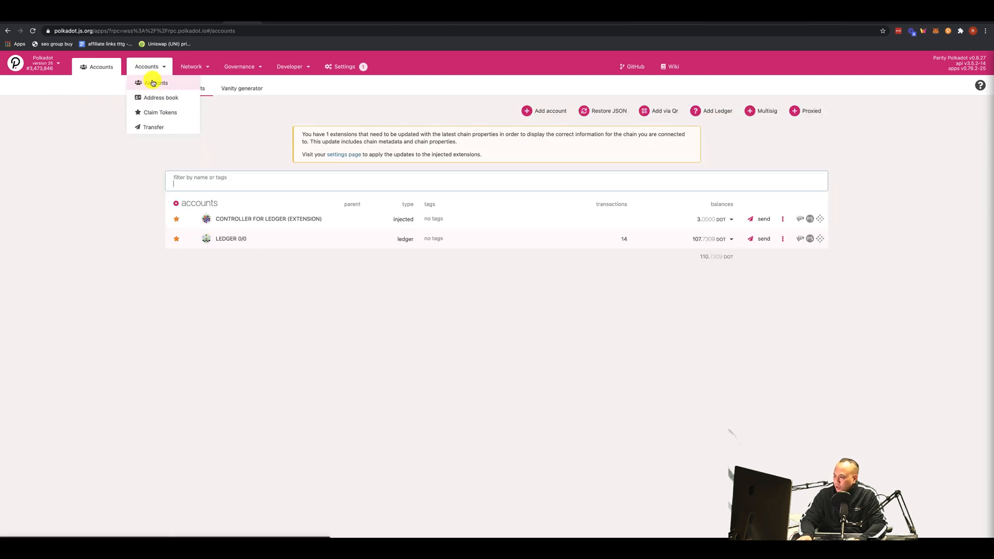
left_click(155, 83)
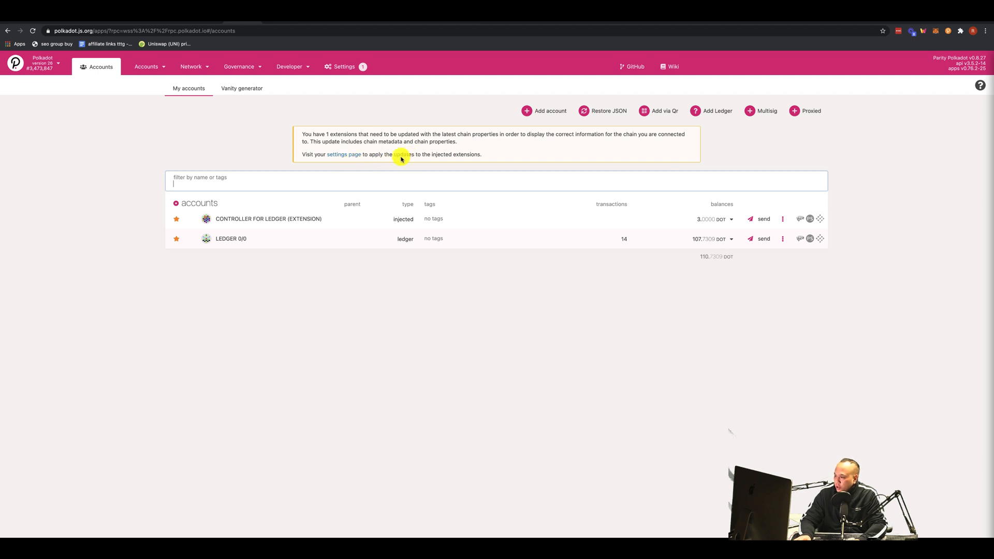
mouse_move(243, 240)
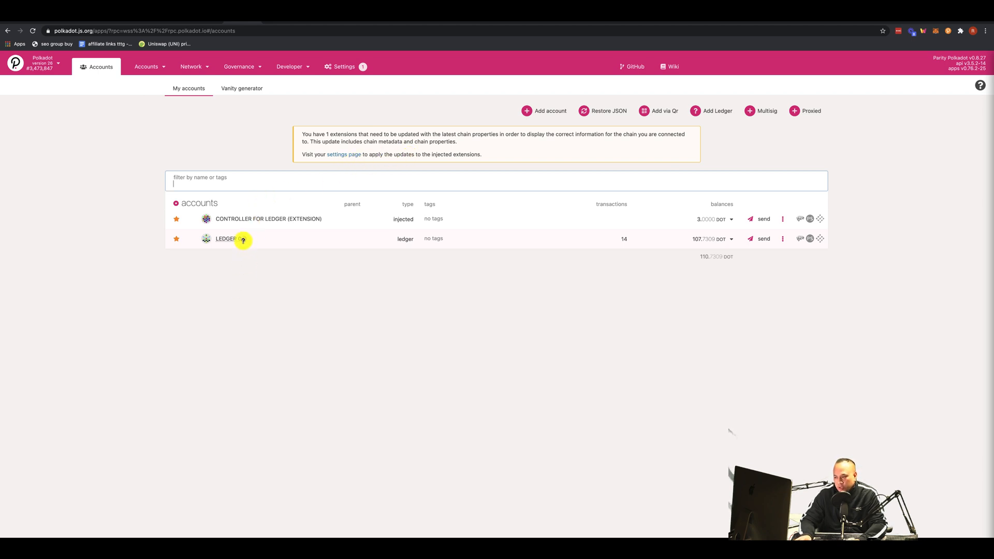
mouse_move(236, 238)
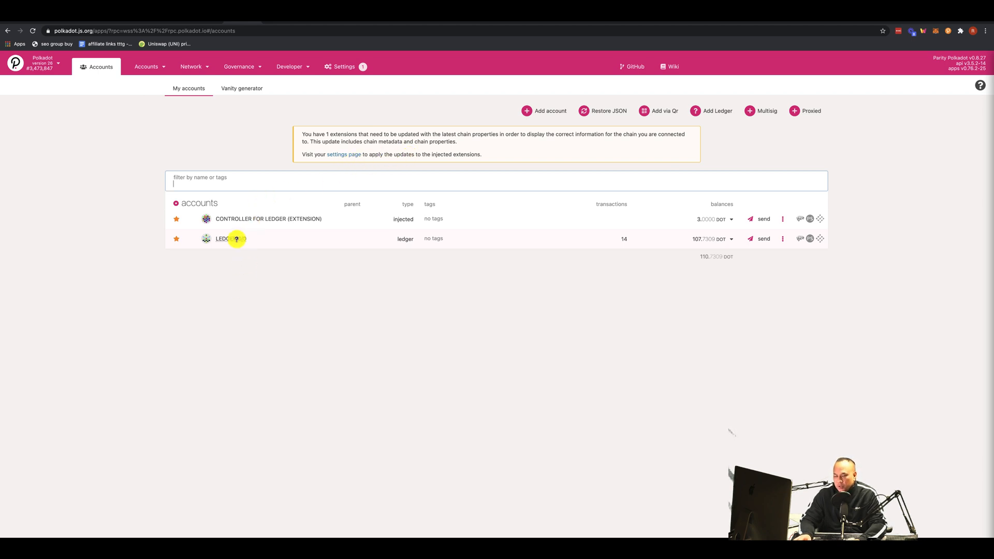
mouse_move(246, 225)
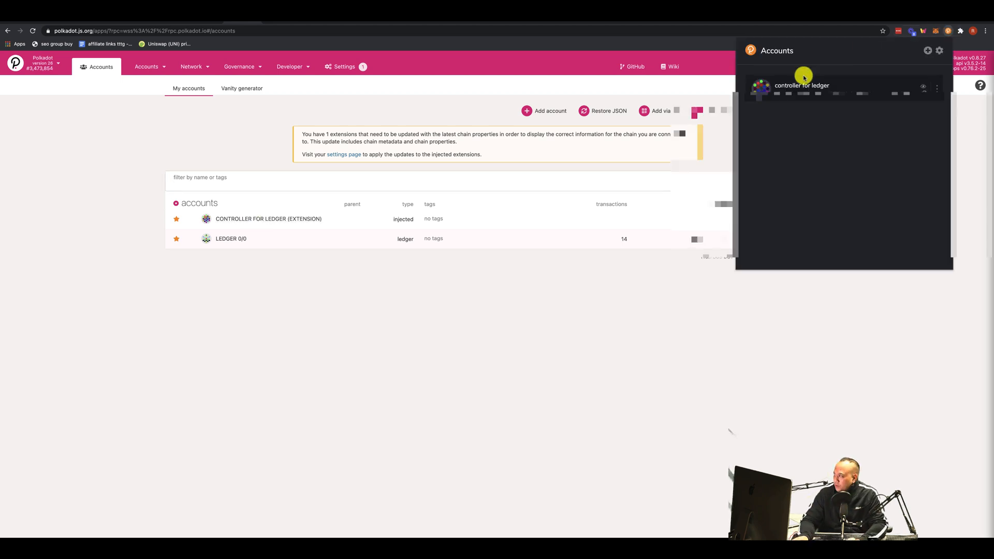
mouse_move(900, 52)
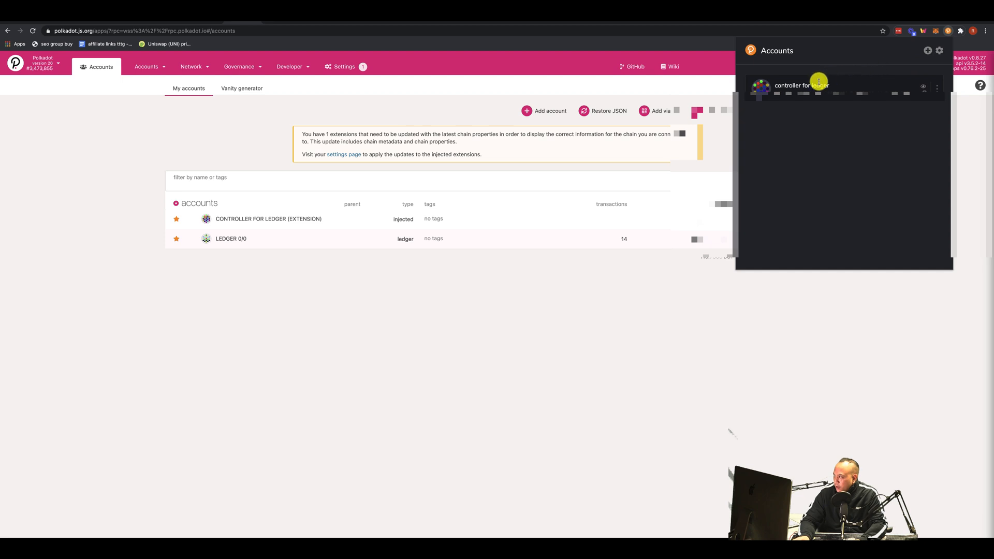
mouse_move(52, 137)
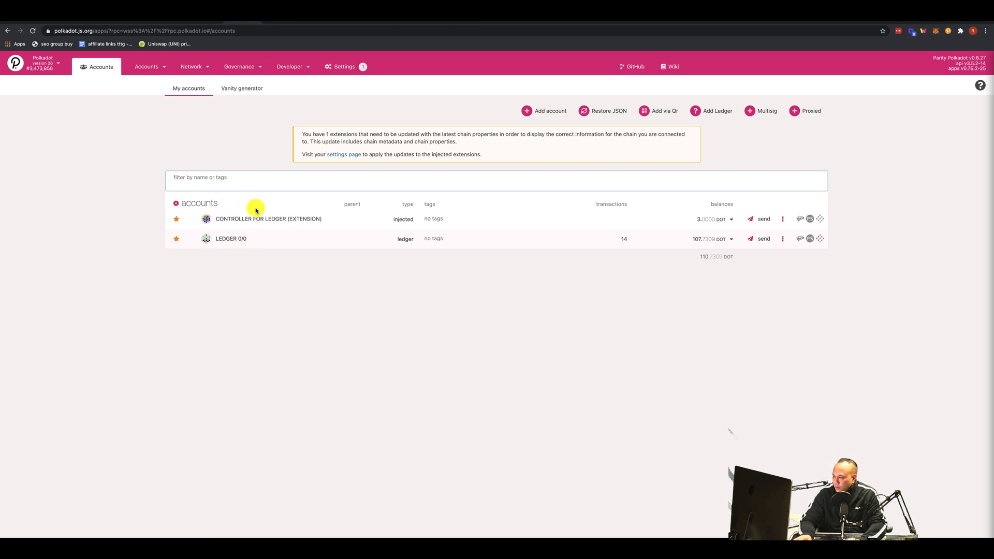
Go to the Network section's Staking overview listing validators, waiting and nominators.
left_click(147, 66)
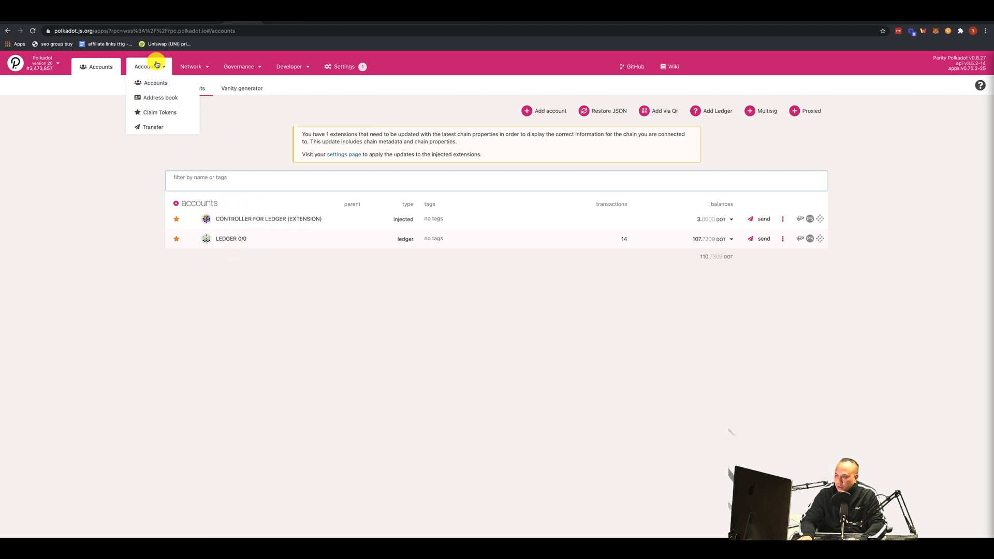
left_click(191, 66)
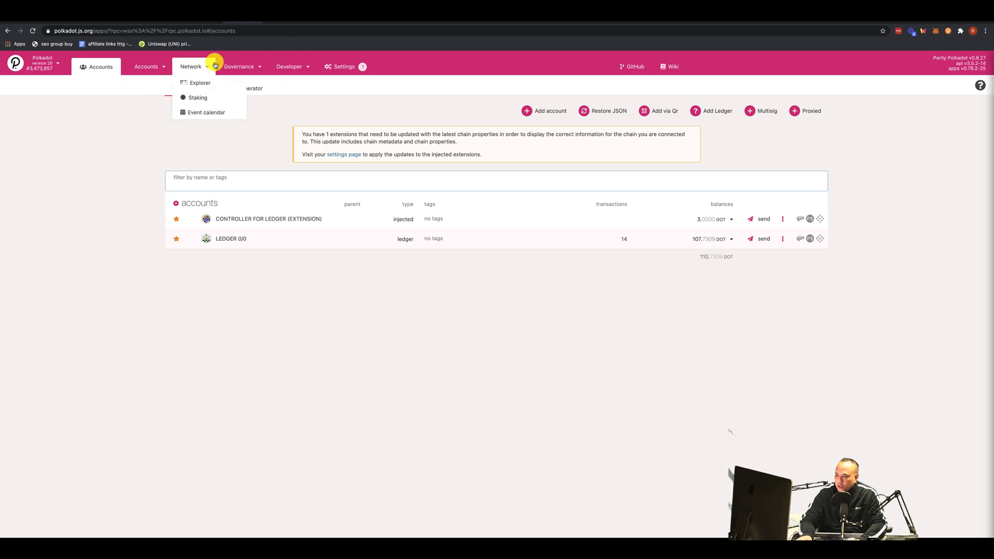
mouse_move(199, 67)
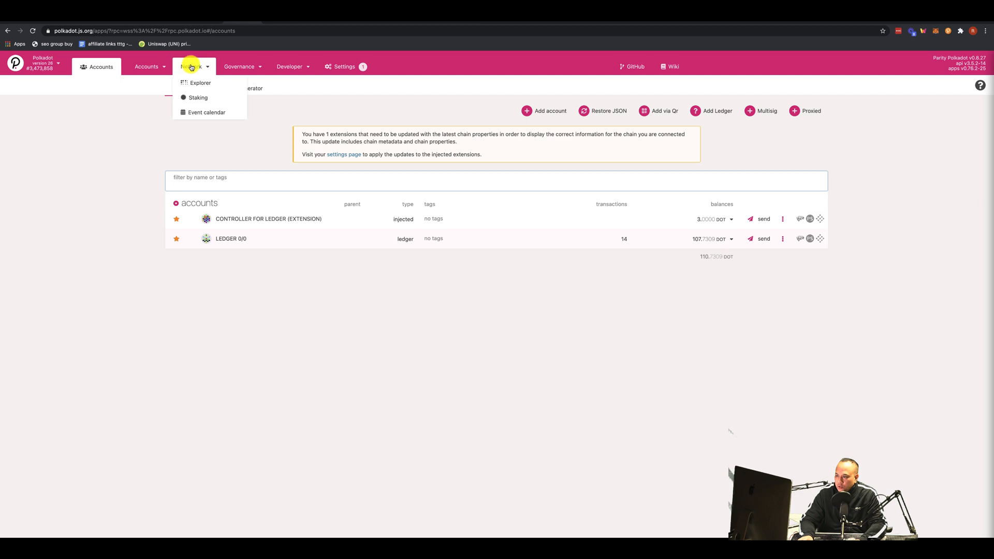
left_click(195, 98)
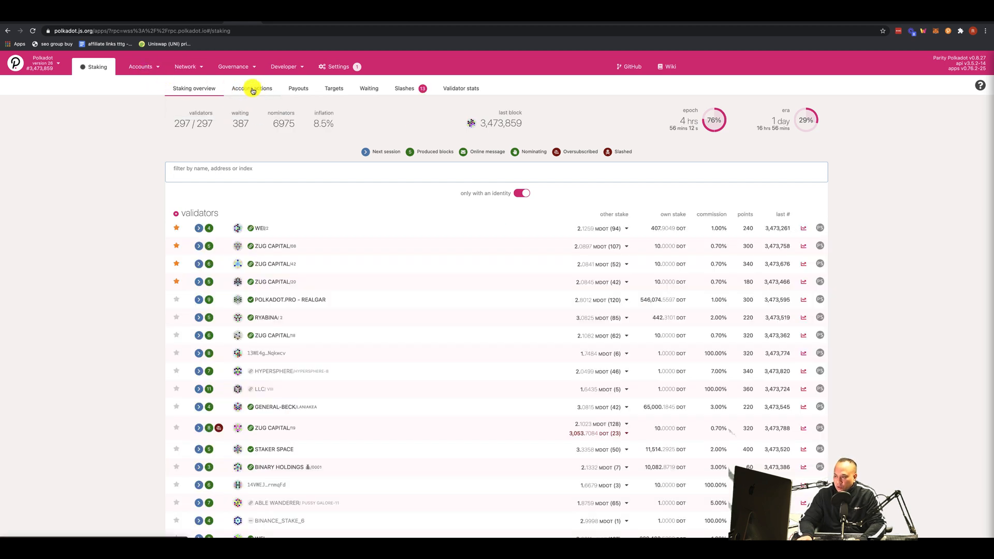
Show the staking account actions for the LEDGER 0/0 stash.
left_click(252, 88)
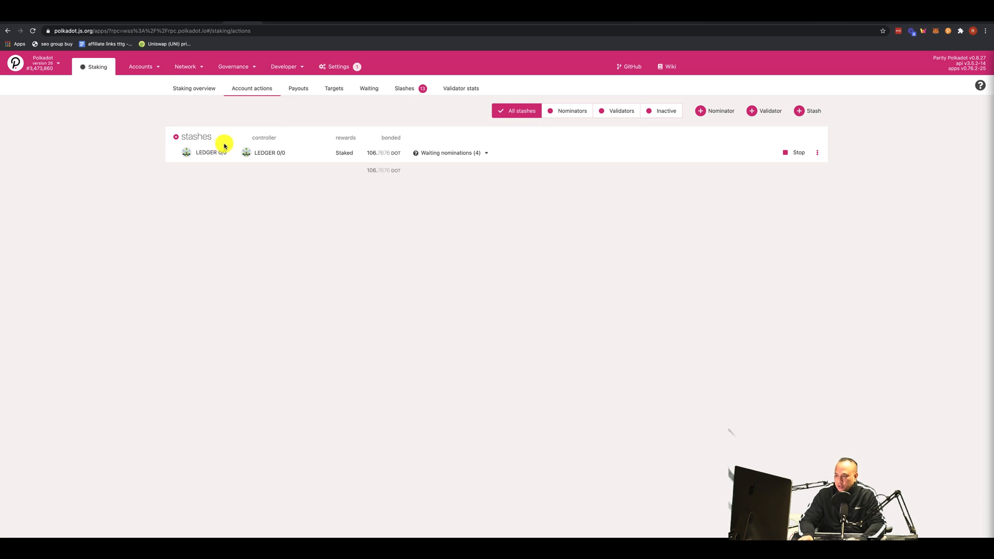
mouse_move(377, 159)
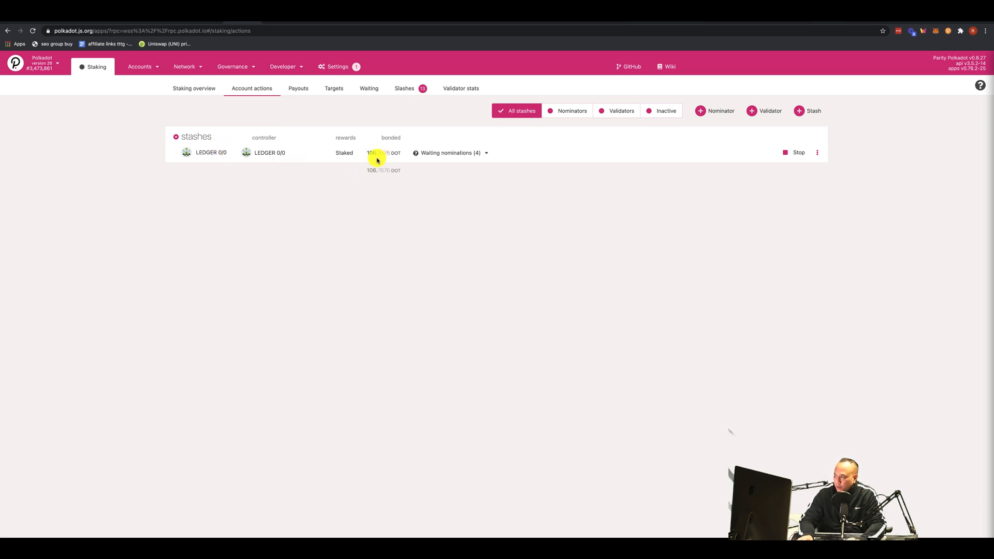
mouse_move(737, 117)
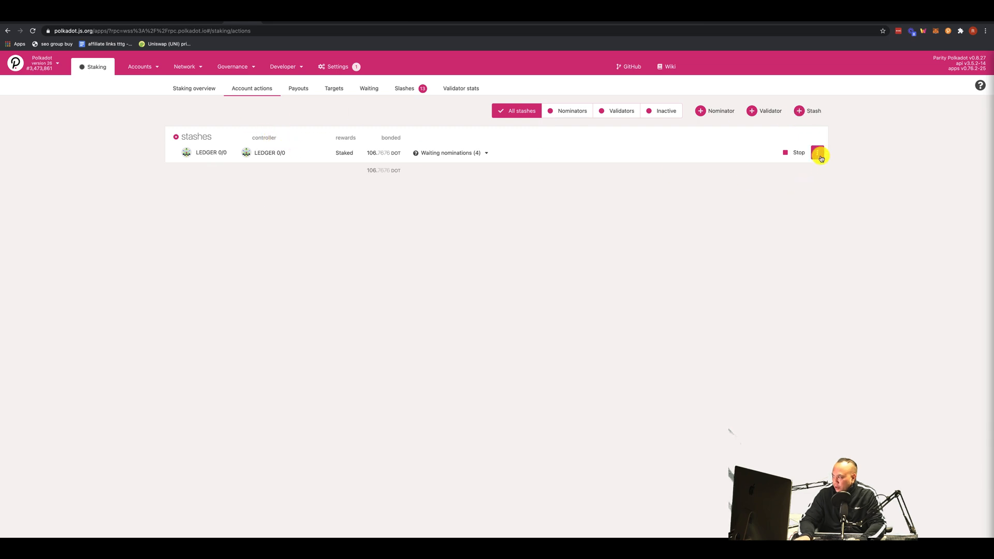
Start bonding a new stash from the LEDGER 0/0 stash's actions menu.
left_click(818, 152)
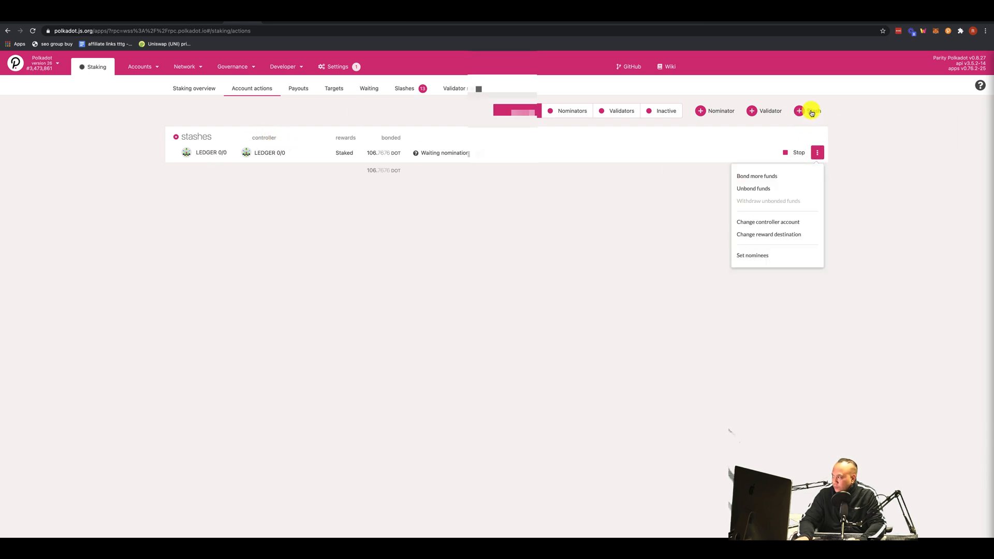
left_click(758, 176)
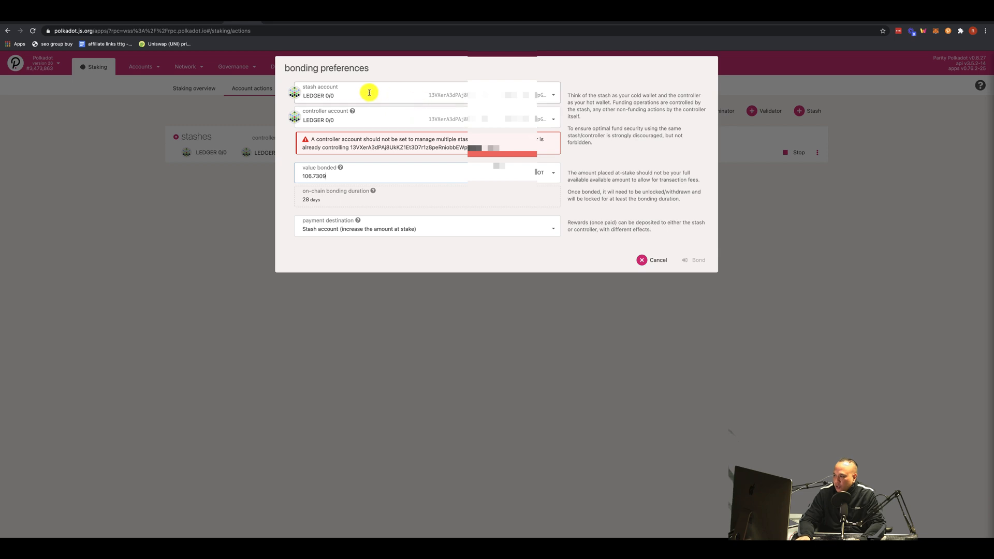
mouse_move(565, 118)
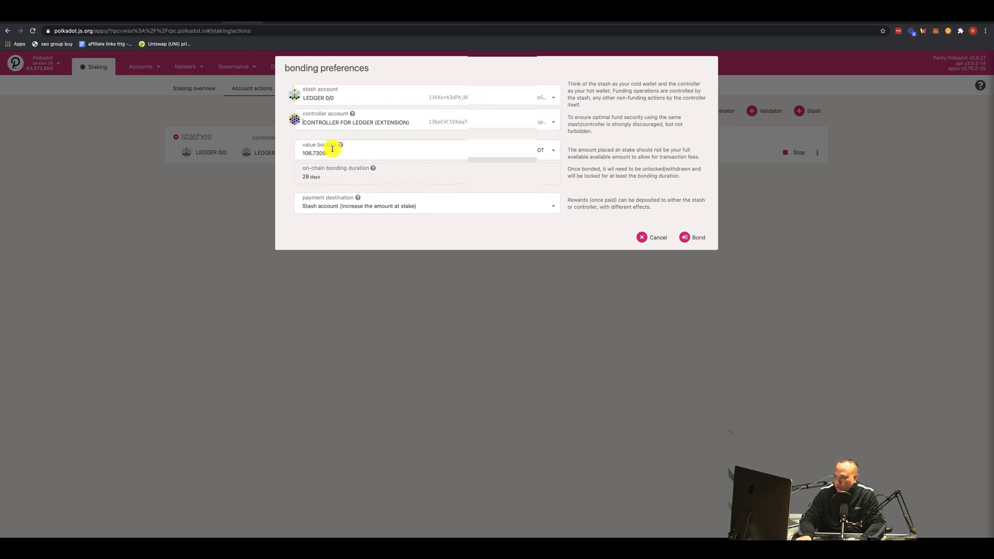
mouse_move(398, 134)
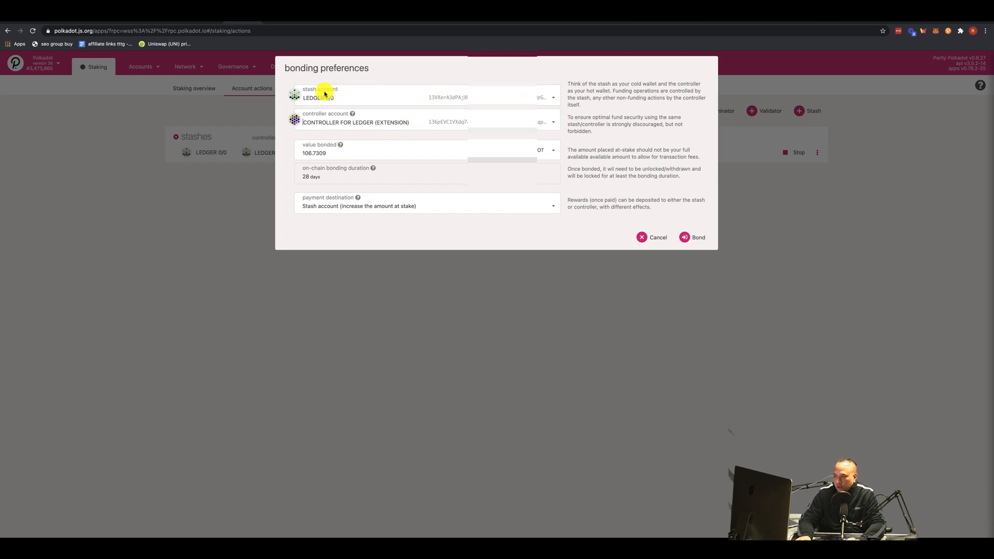
mouse_move(330, 132)
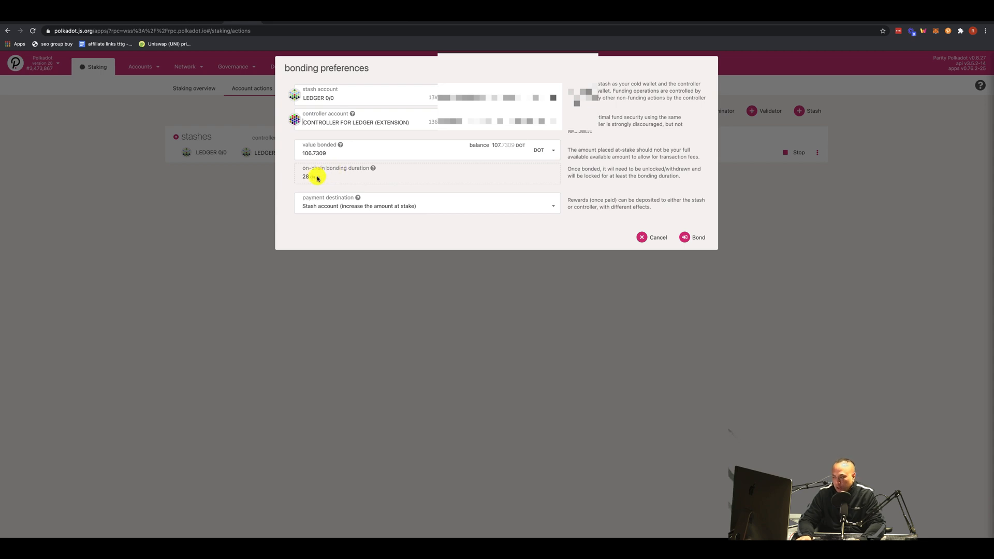
mouse_move(337, 198)
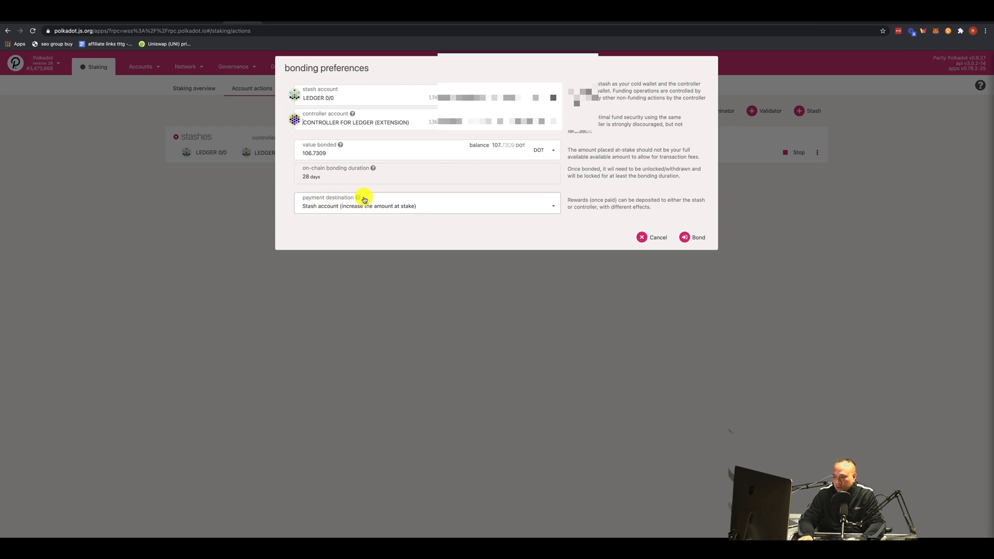
Choose the stash account as reward destination, then cancel the bonding form without bonding.
left_click(427, 203)
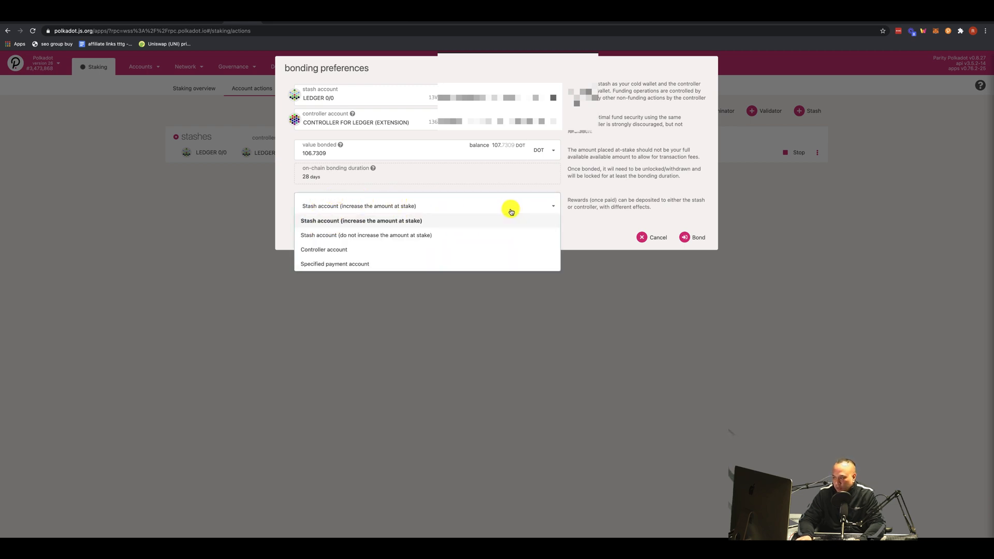
left_click(361, 220)
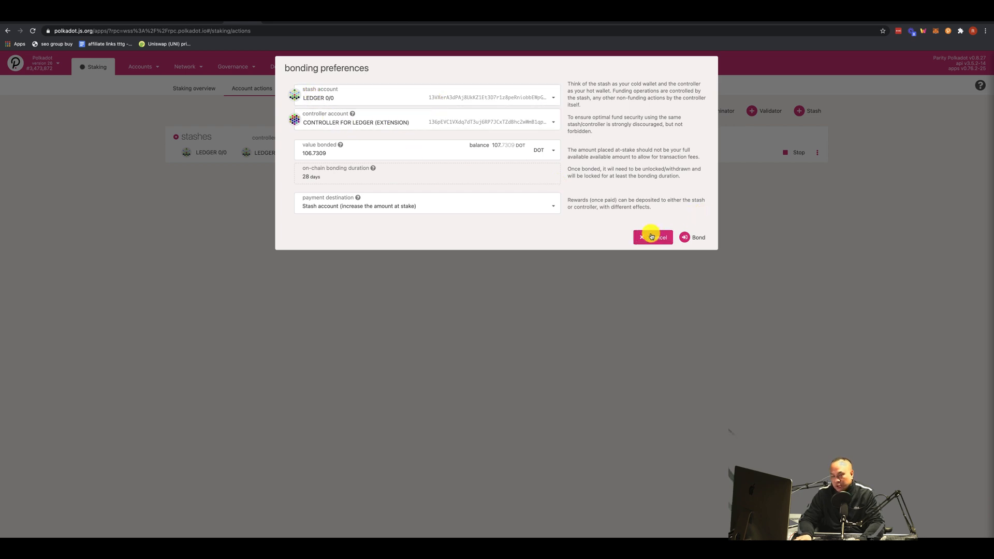
left_click(651, 237)
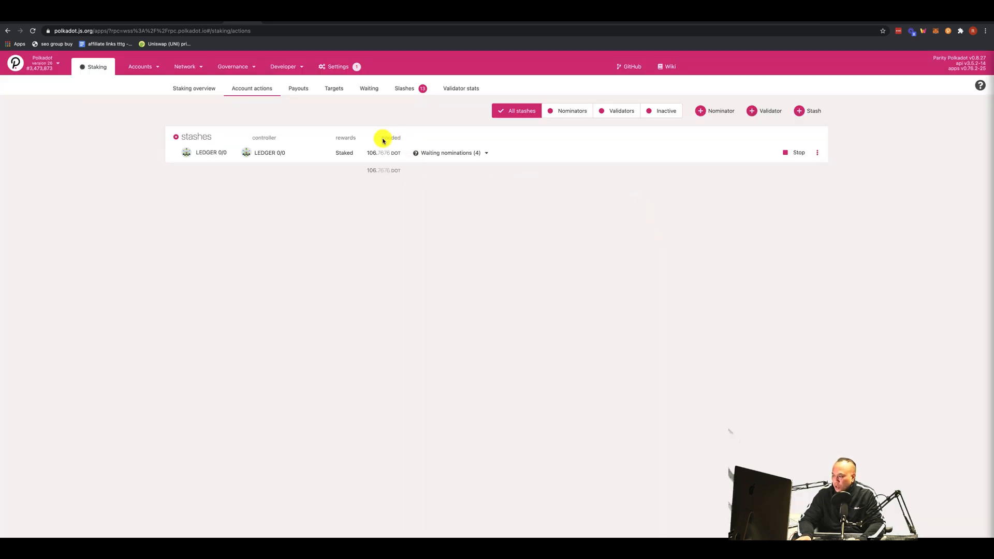
mouse_move(401, 149)
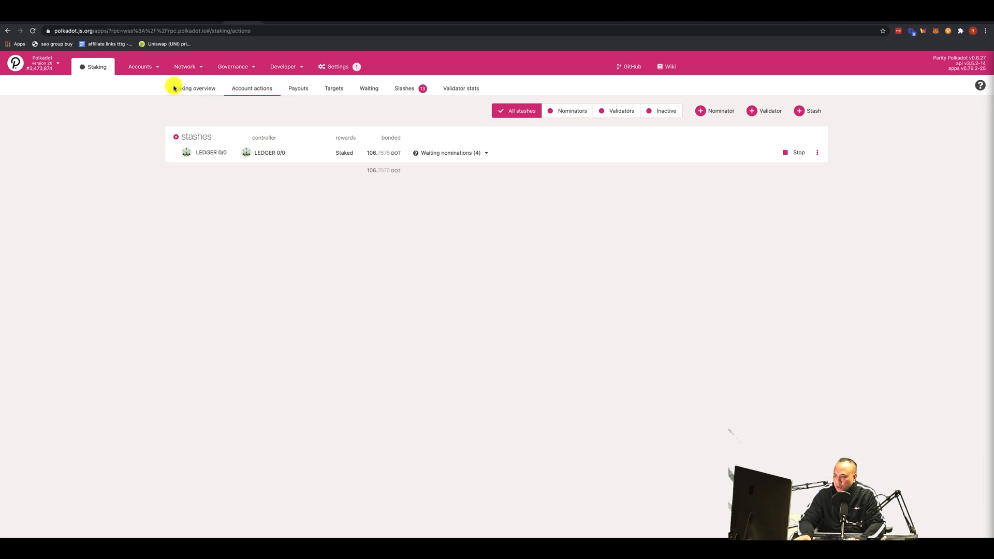
Transfer 1 DOT from LEDGER 0/0 to CONTROLLER FOR LEDGER (EXTENSION) from the accounts list.
left_click(149, 66)
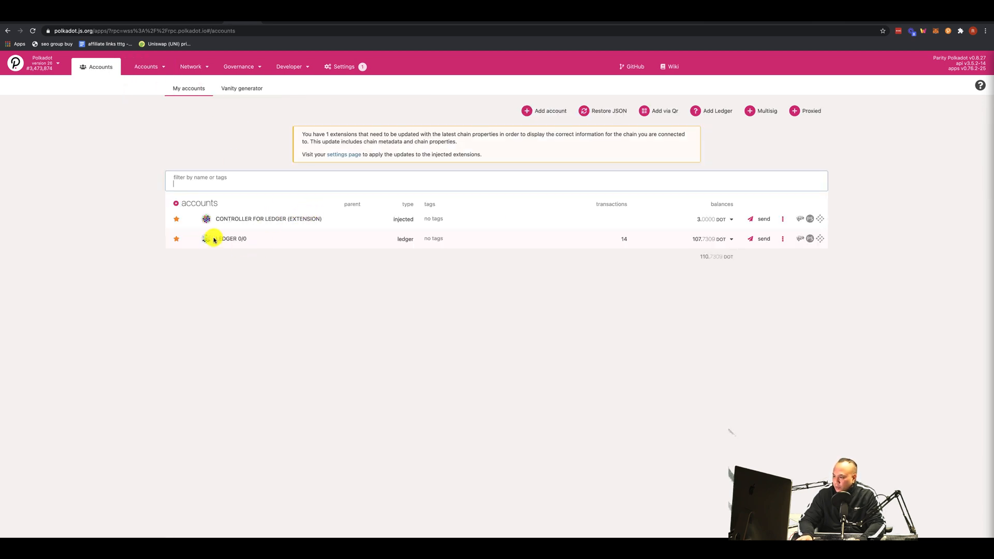
left_click(206, 238)
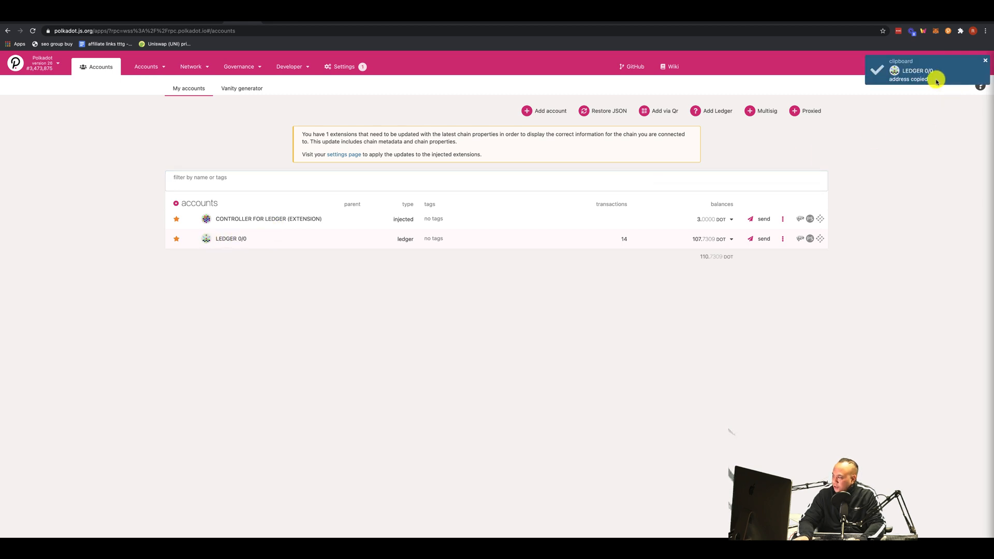
left_click(760, 239)
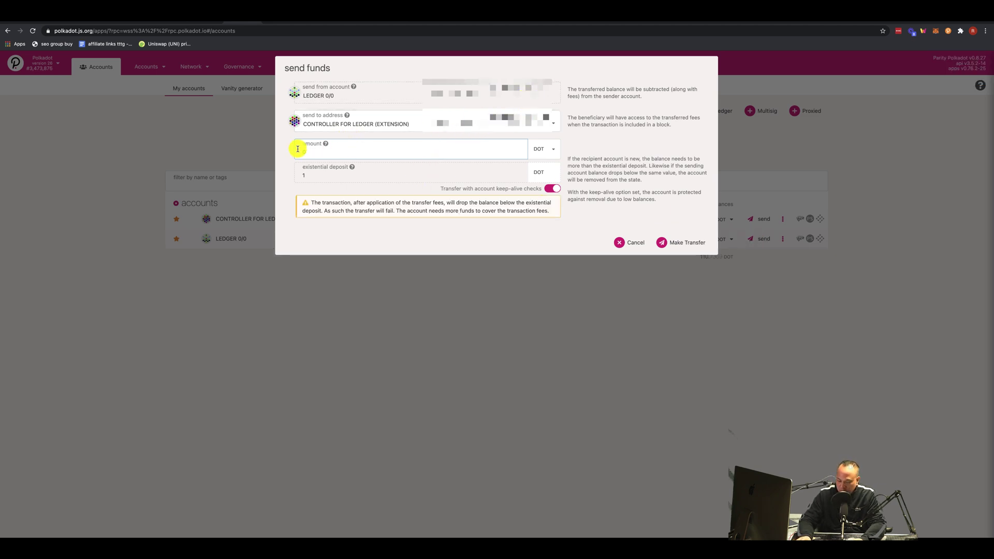
type("1")
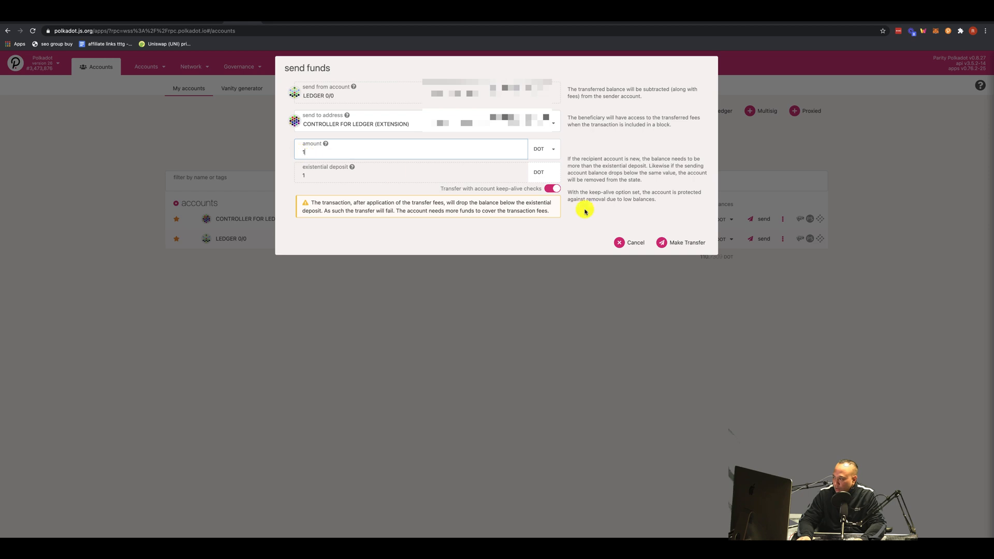
left_click(630, 242)
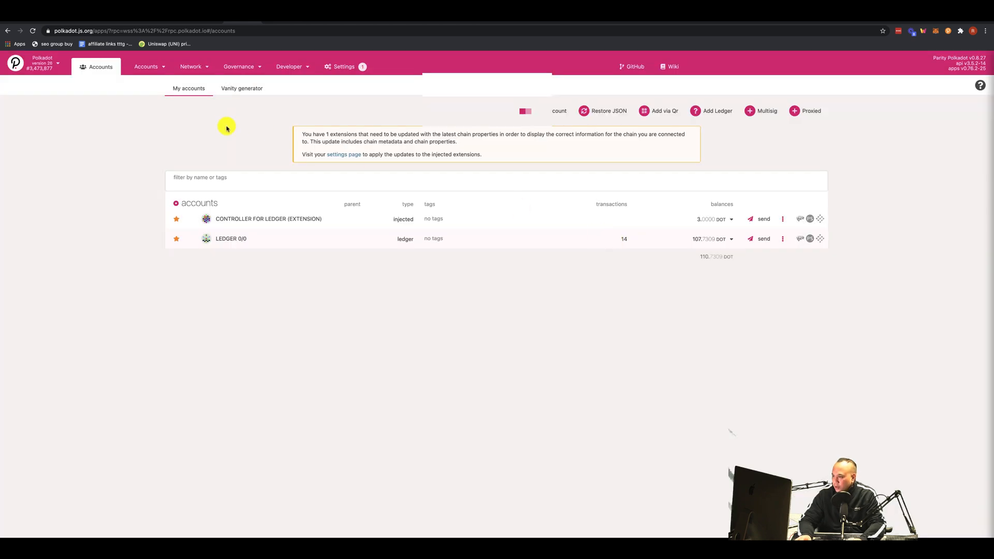
Return to the Staking overview from the Network menu.
left_click(191, 67)
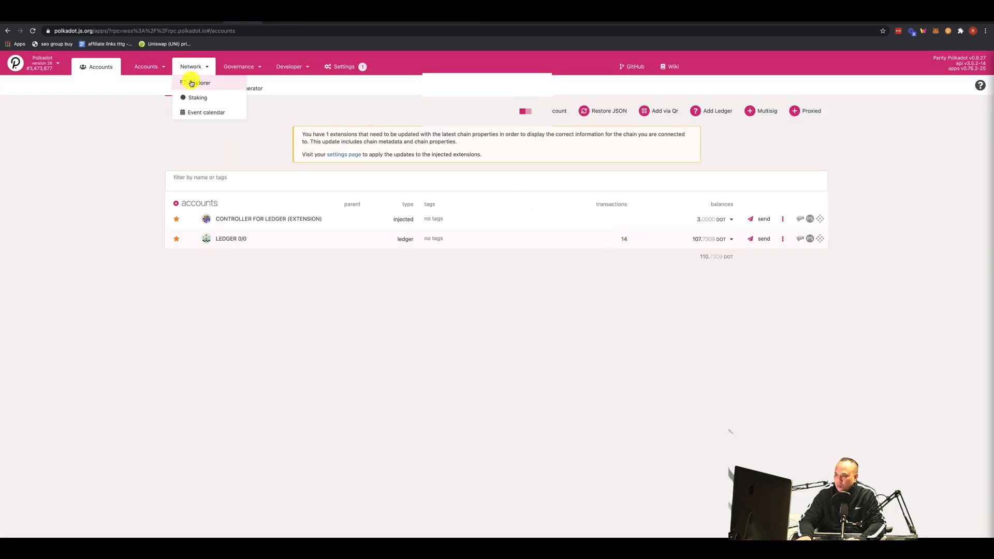
left_click(197, 97)
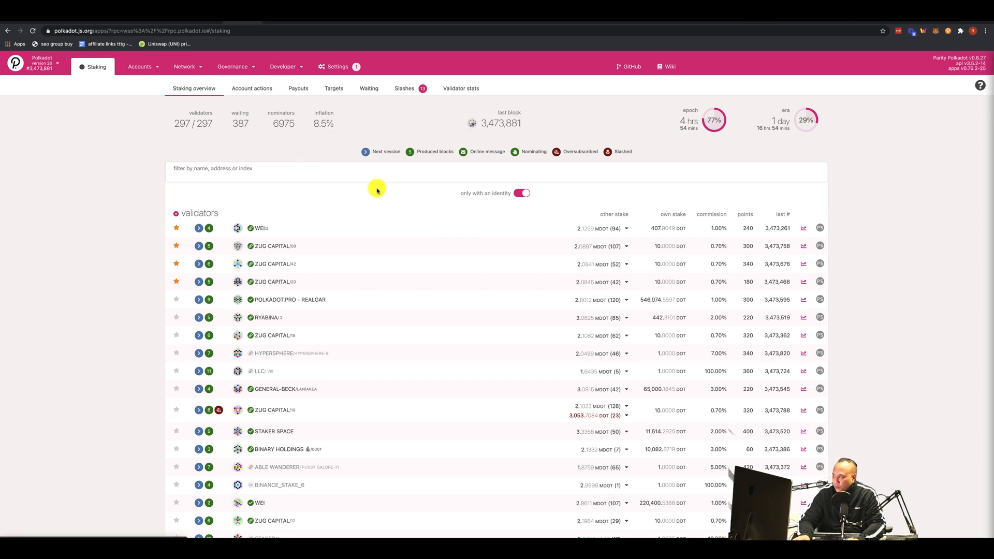
mouse_move(500, 213)
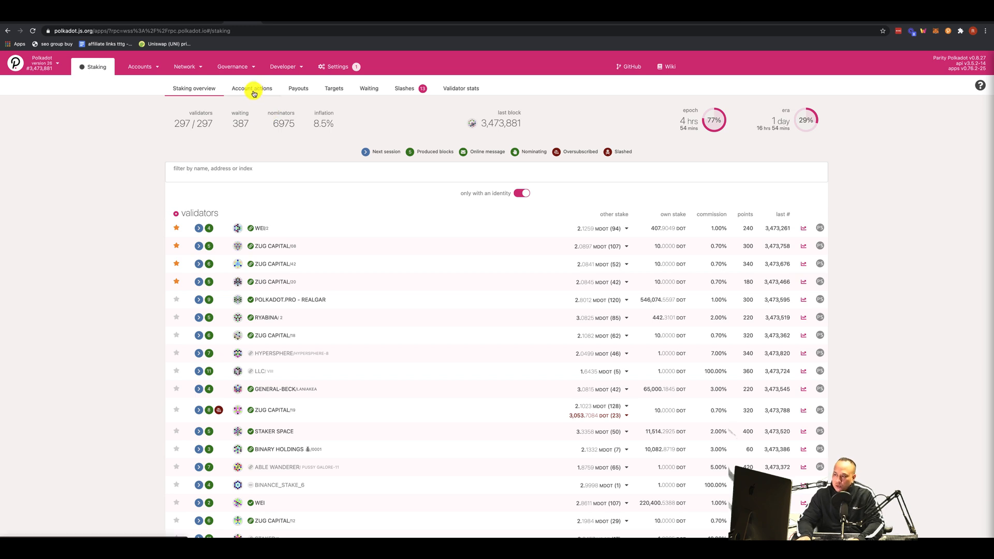
Set CONTROLLER FOR LEDGER (EXTENSION) as the stash's controller and show the stash's more actions.
left_click(252, 89)
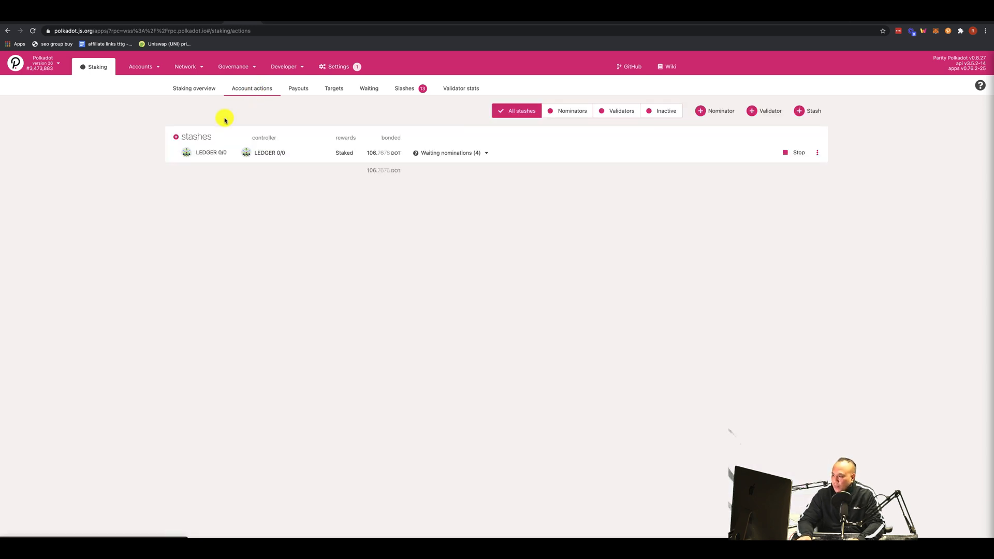
mouse_move(232, 150)
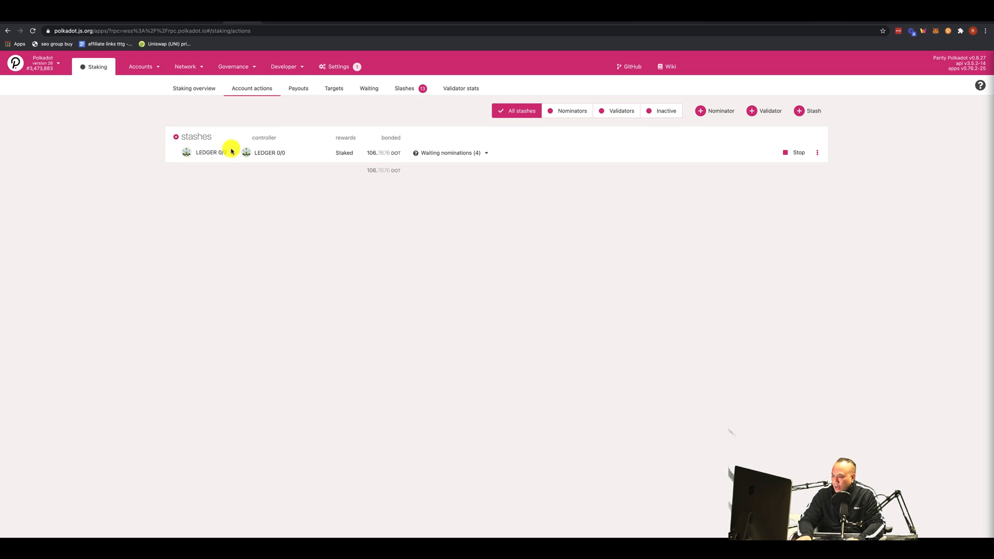
mouse_move(591, 146)
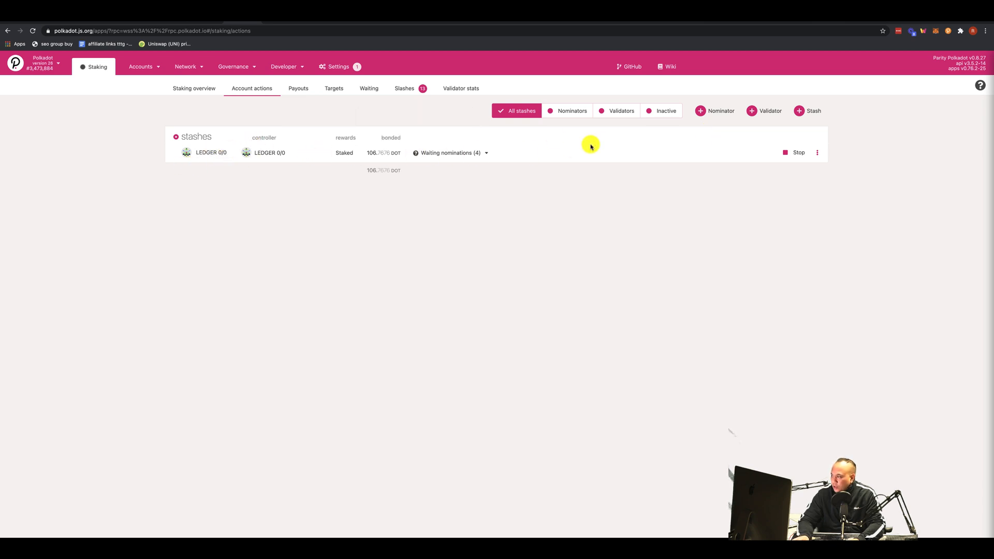
mouse_move(692, 118)
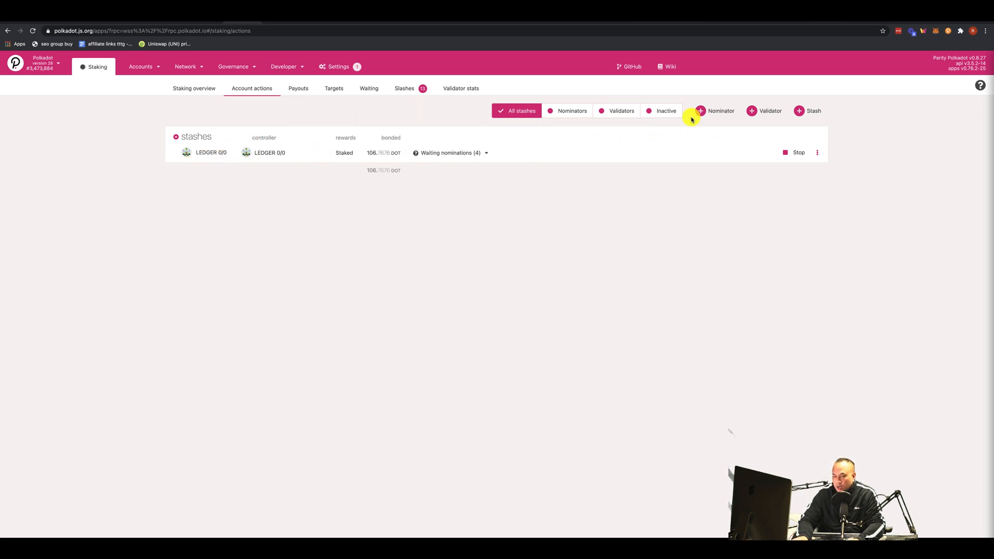
left_click(717, 110)
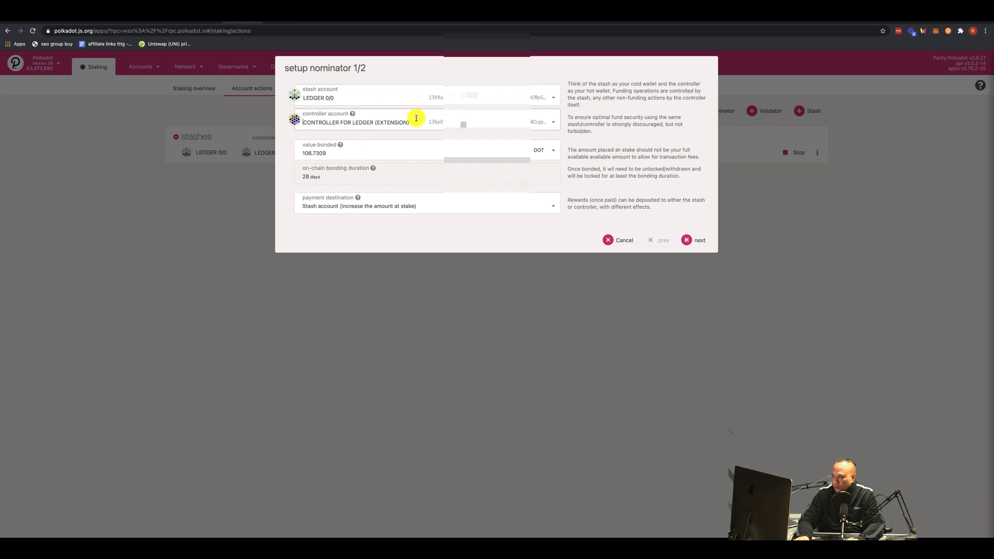
left_click(617, 241)
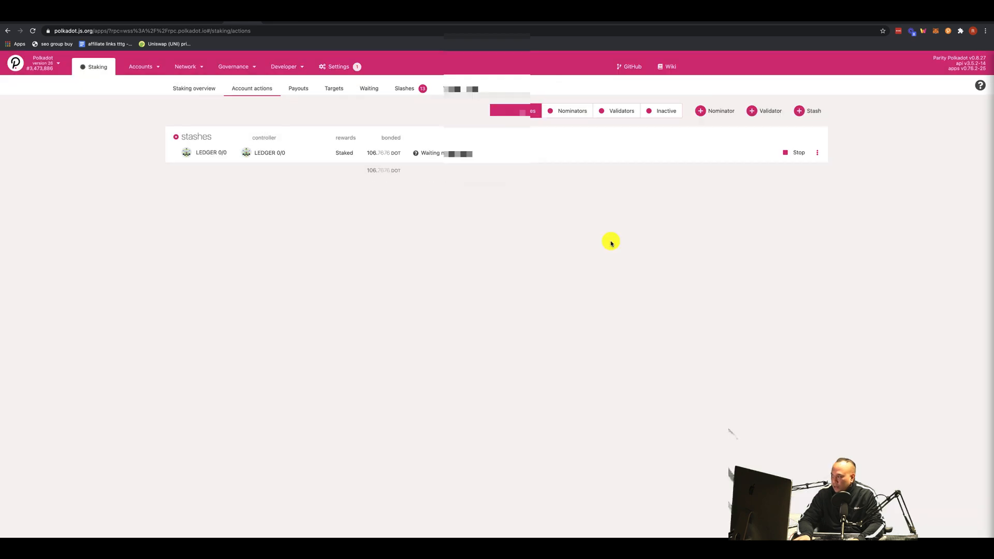
mouse_move(229, 163)
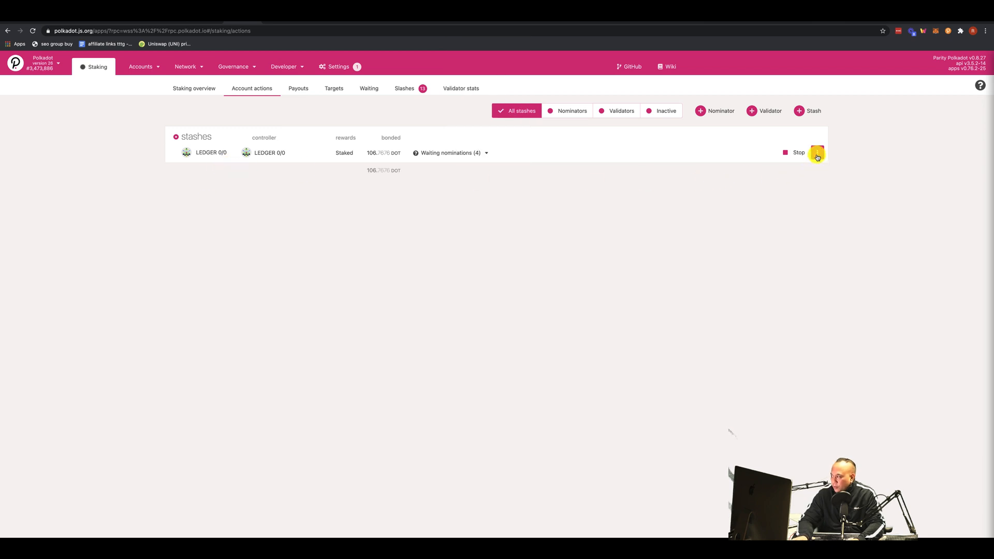
left_click(816, 154)
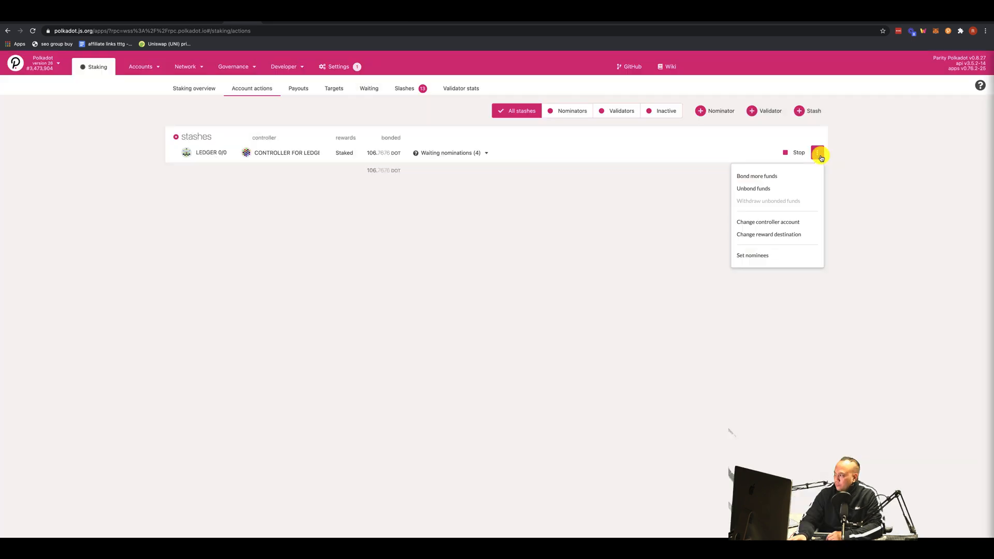
mouse_move(630, 196)
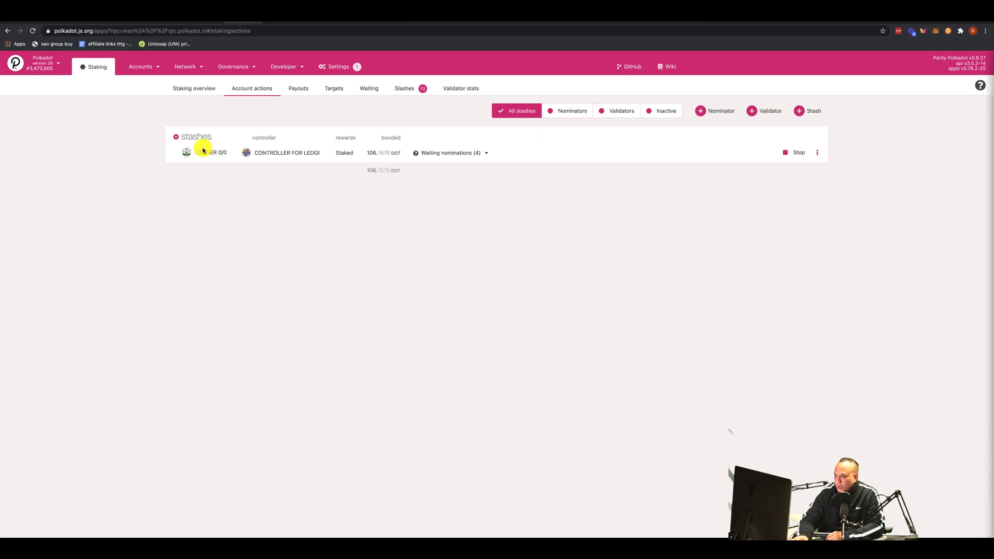
Set nominees, removing the unnamed address so ZUG CAPITAL/00, ZUG CAPITAL/42 and WEI remain.
left_click(818, 152)
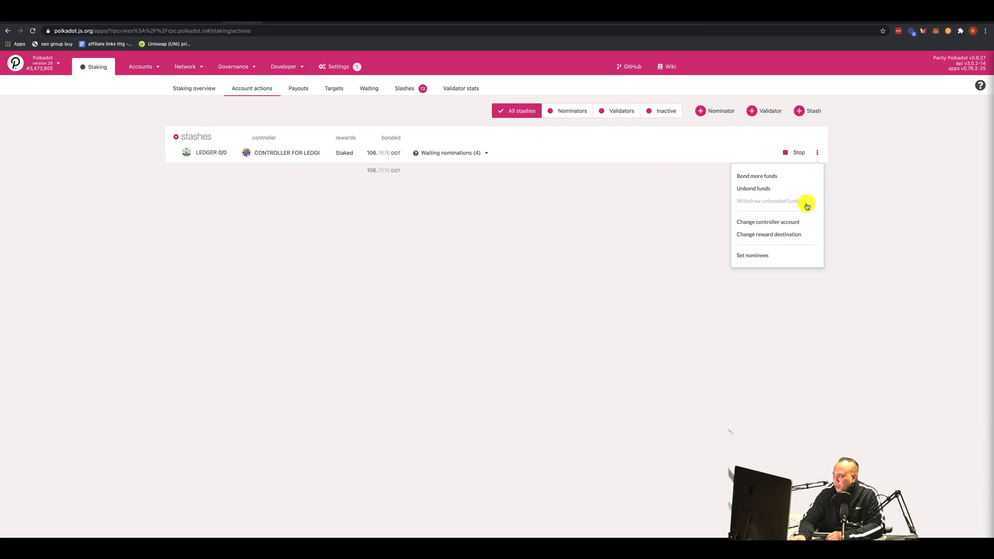
left_click(752, 255)
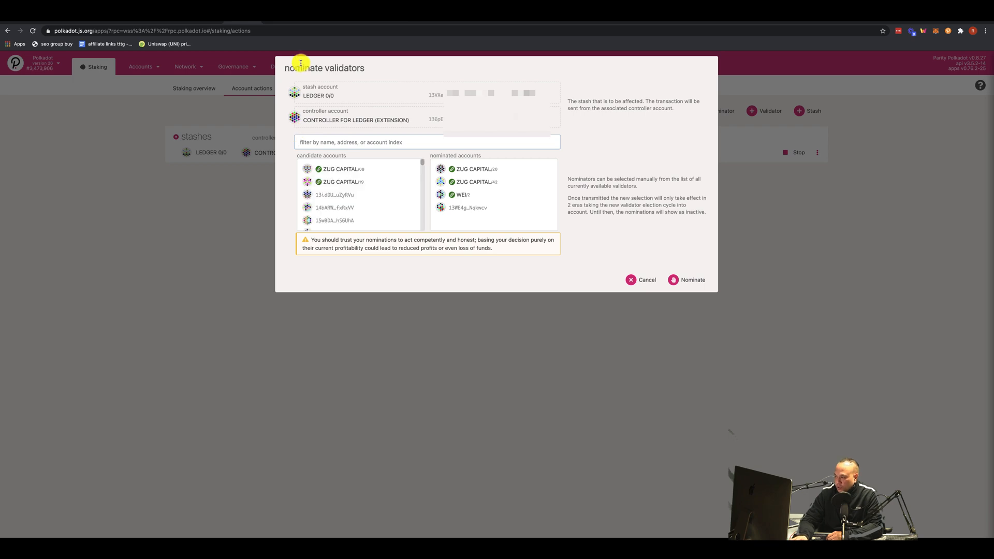
mouse_move(374, 94)
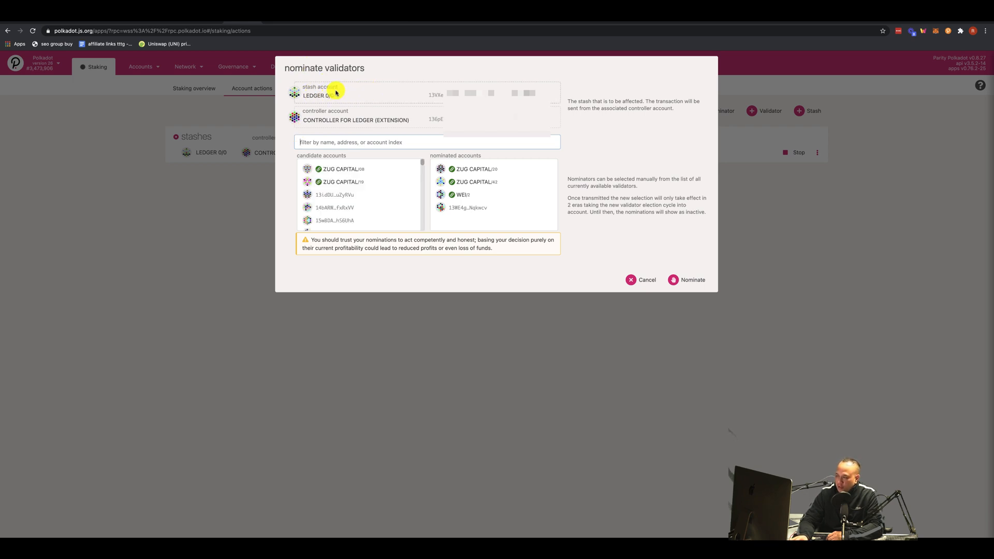
mouse_move(315, 118)
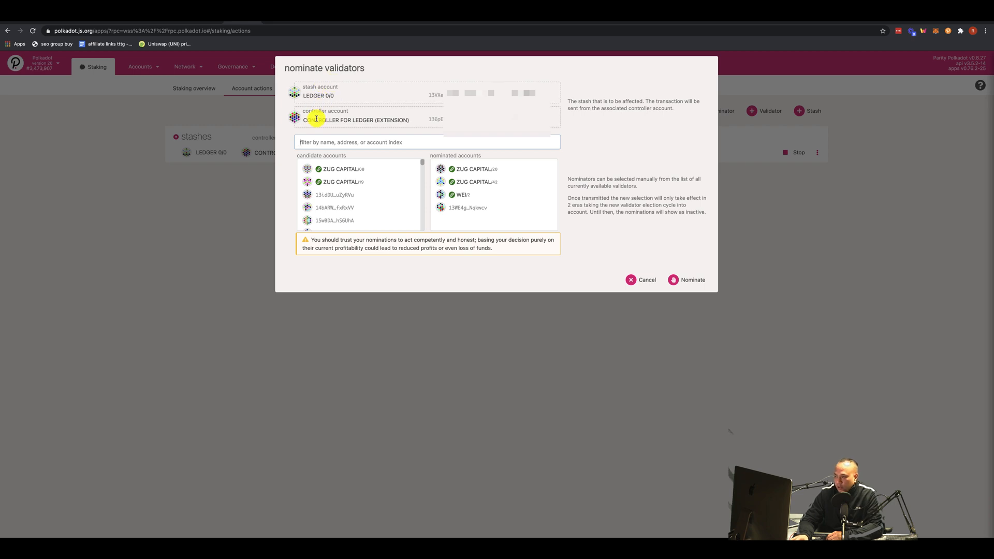
mouse_move(425, 119)
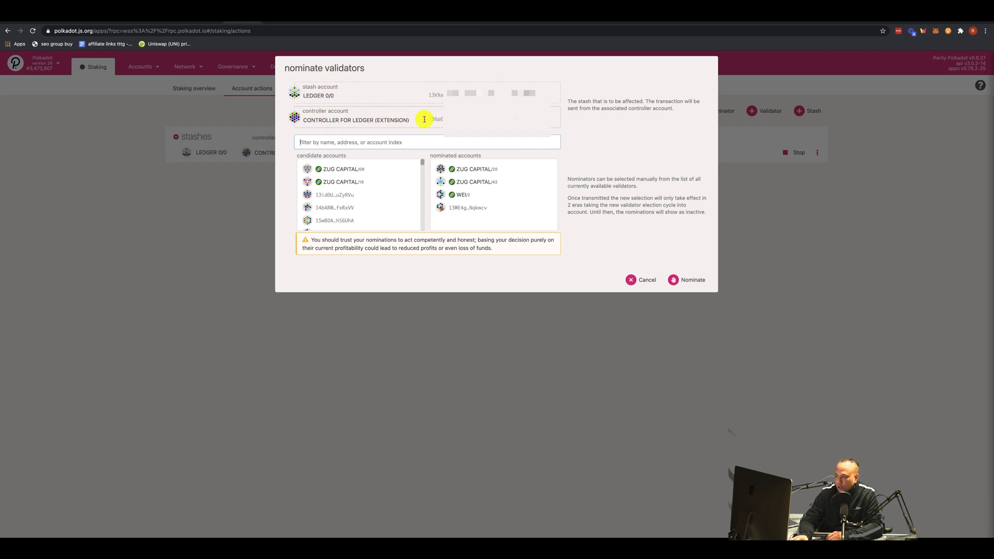
mouse_move(408, 129)
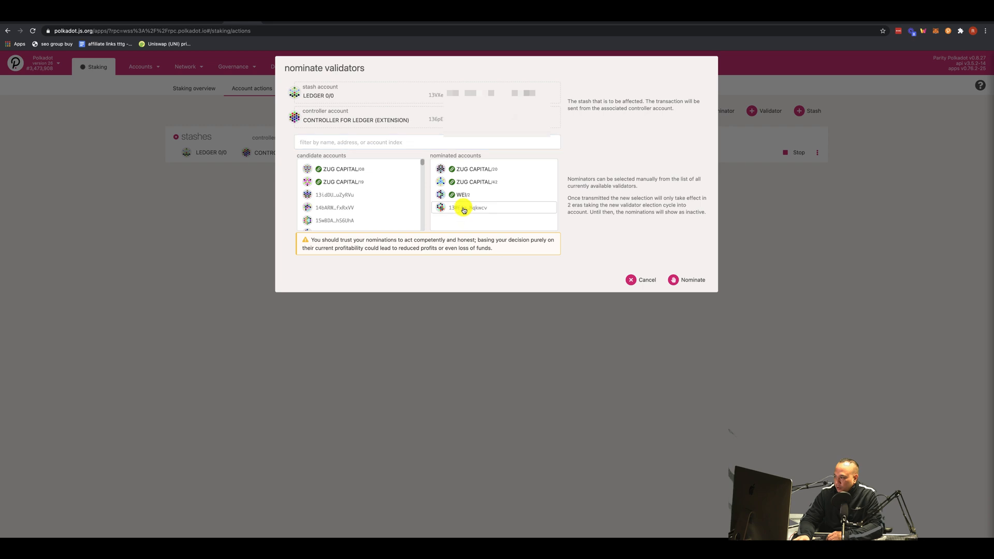
left_click(462, 207)
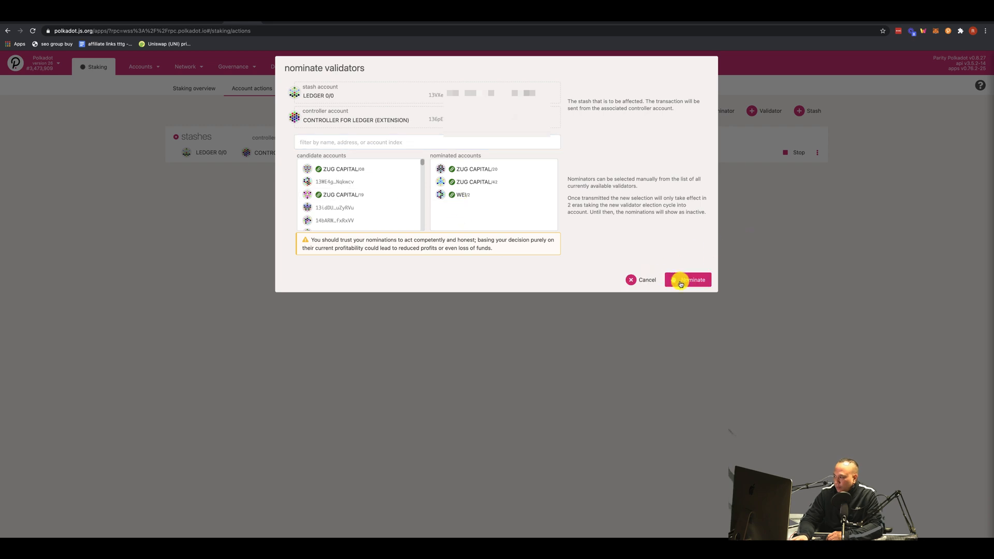
Submit and sign the three-validator nomination, then confirm it is in block.
left_click(687, 280)
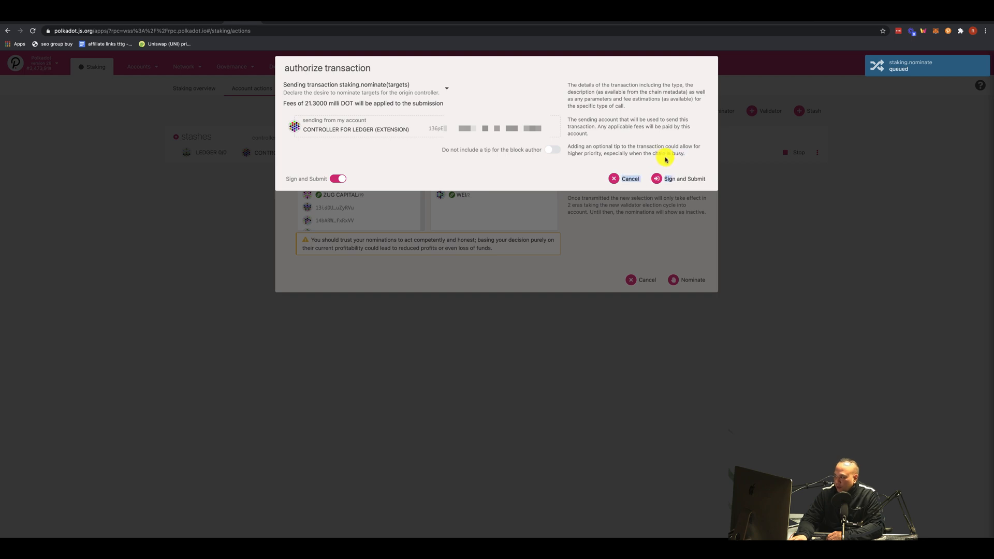
left_click(683, 178)
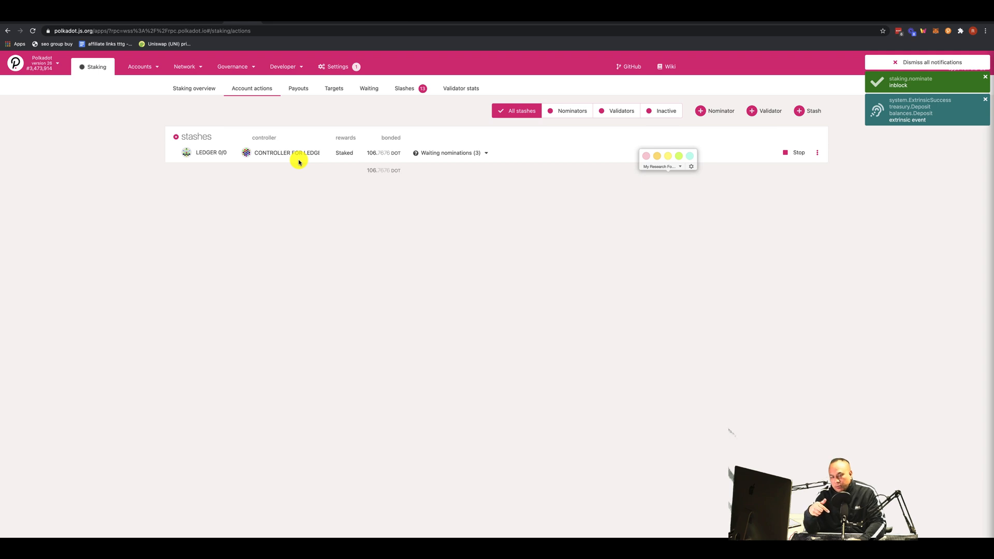
left_click(929, 62)
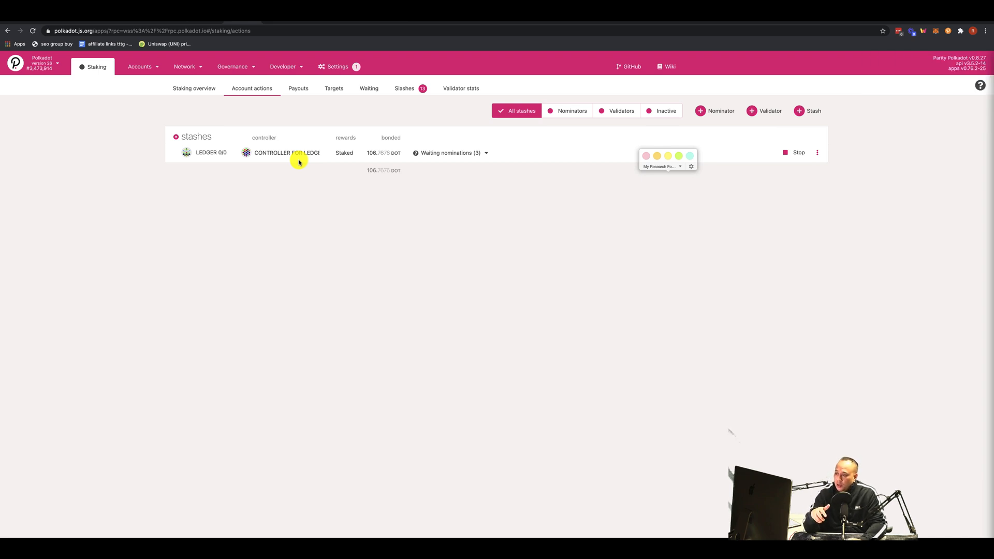